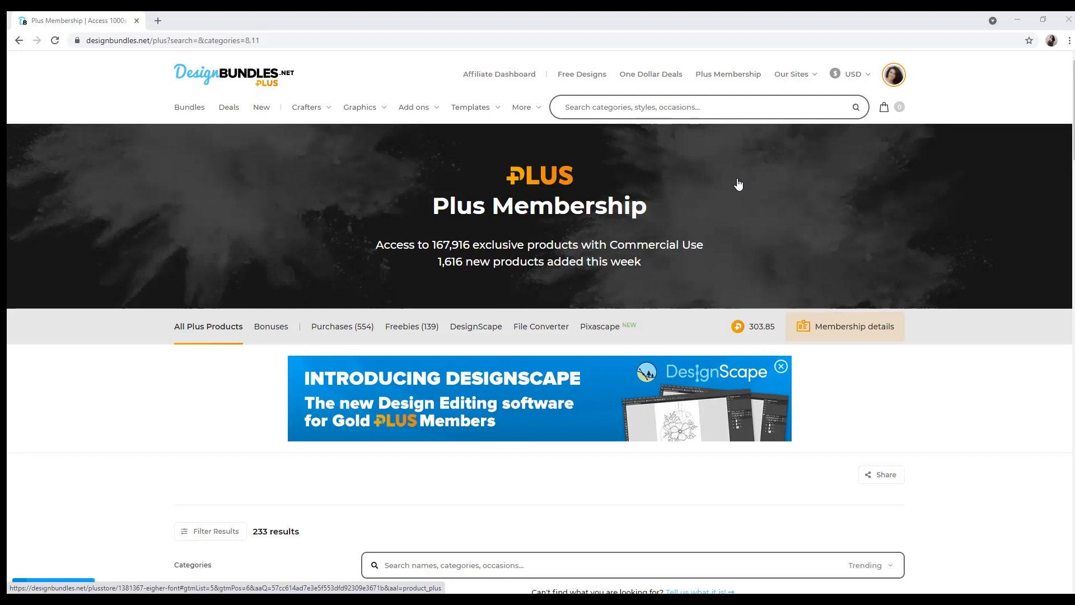
mouse_move(737, 183)
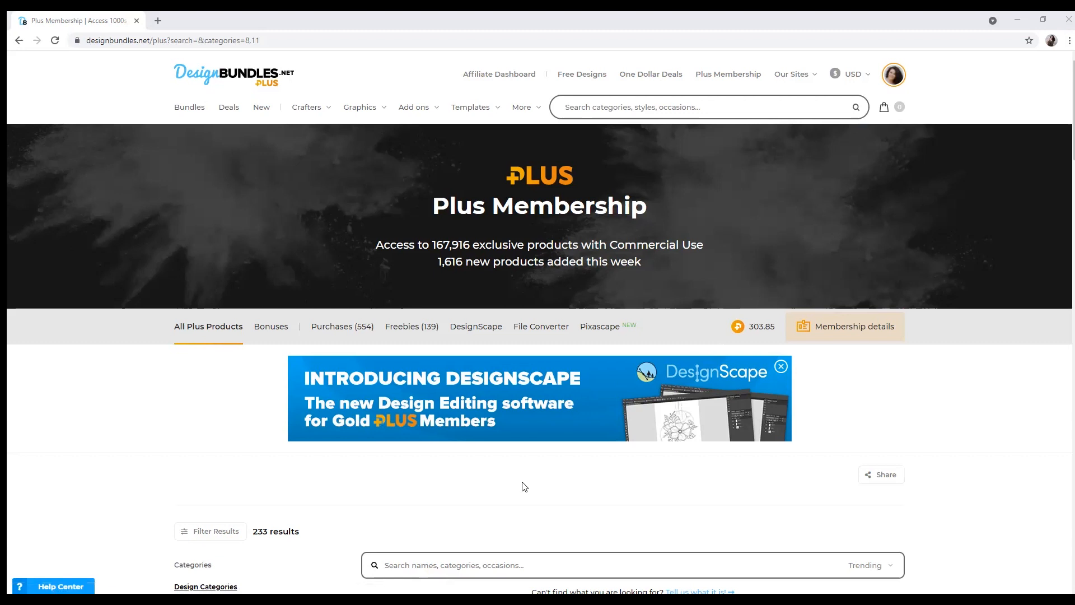
mouse_move(411, 326)
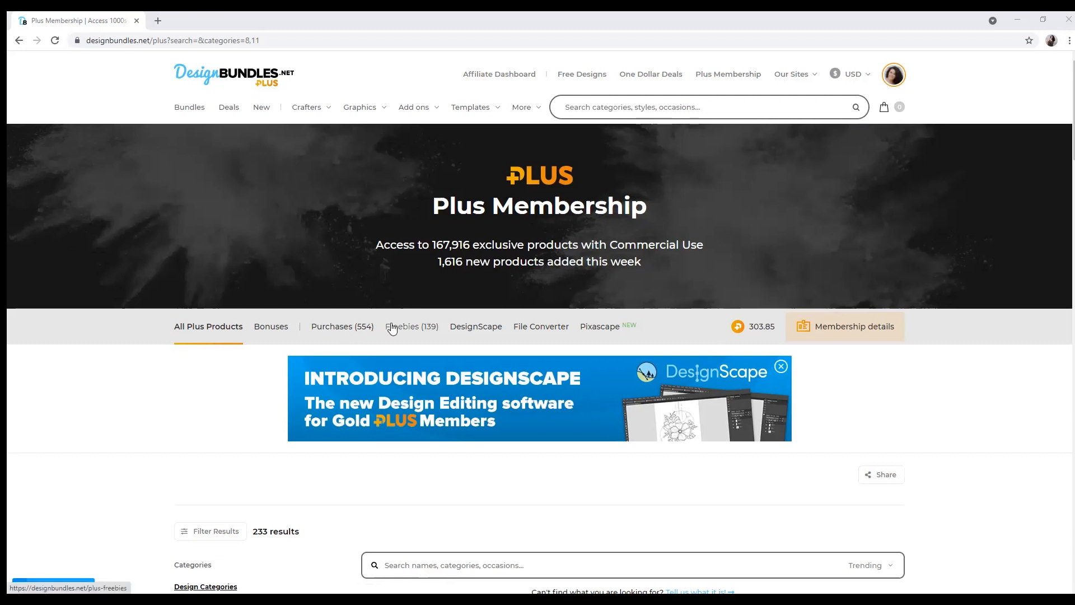
Step: Show the Plus Membership Freebies listing (139 free products) and browse down through it
left_click(410, 326)
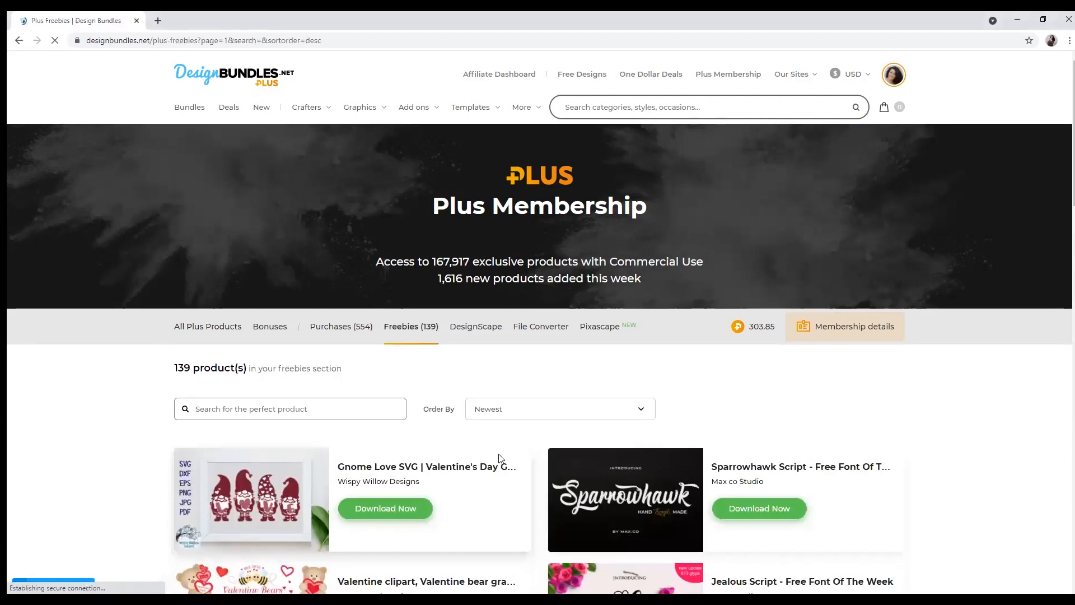
scroll("down", 3)
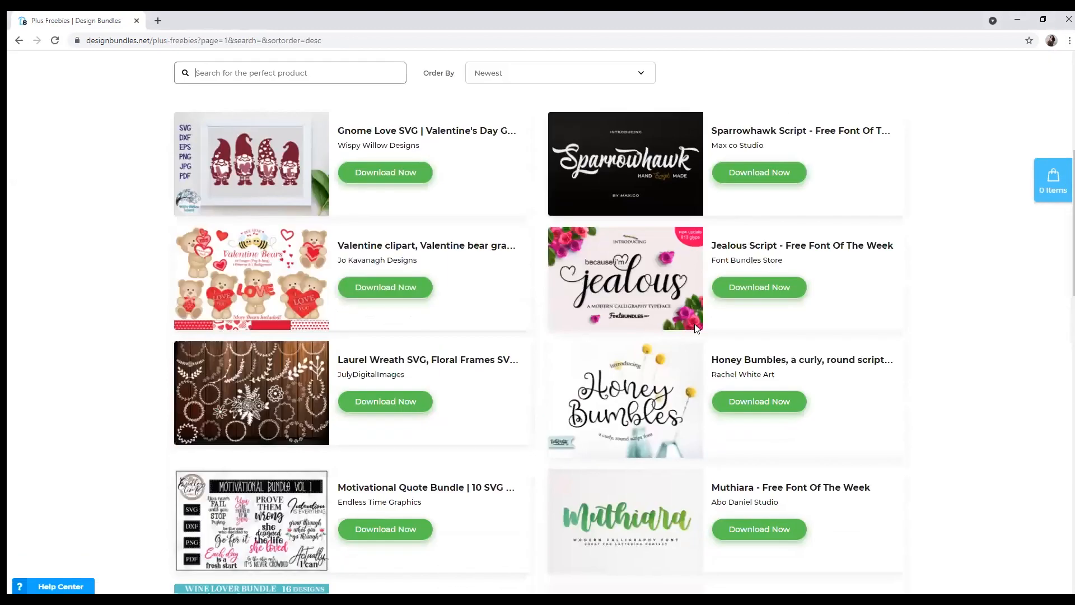
scroll("down", 3)
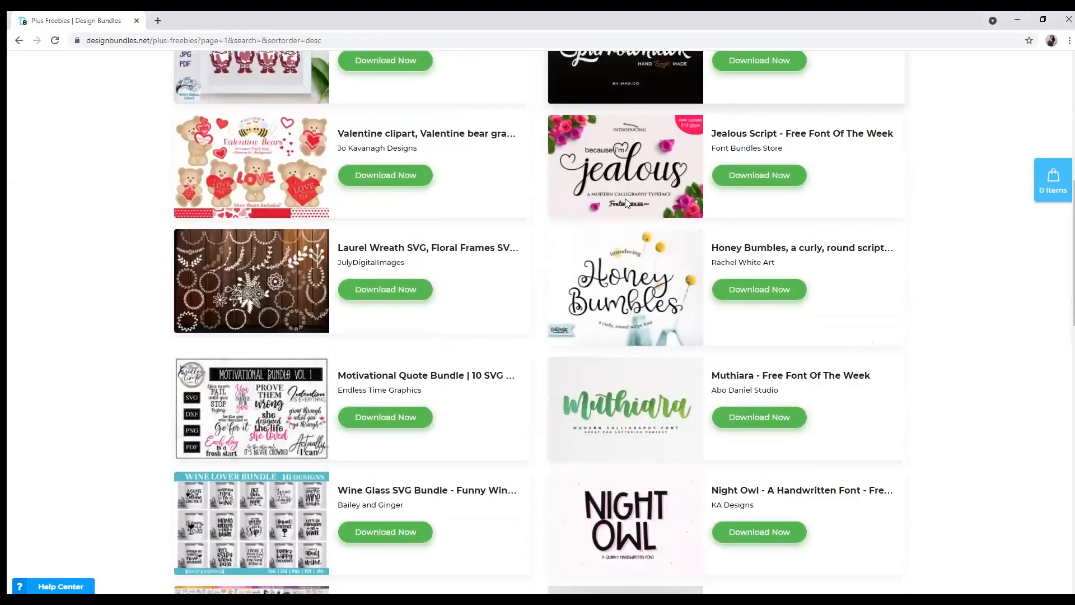
scroll("down", 3)
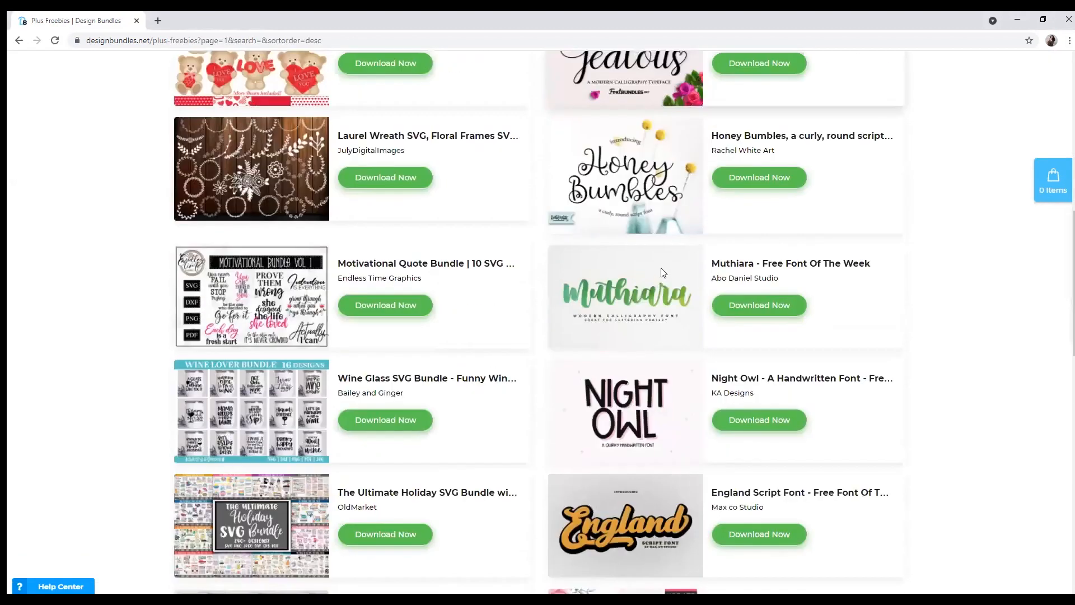
scroll("down", 3)
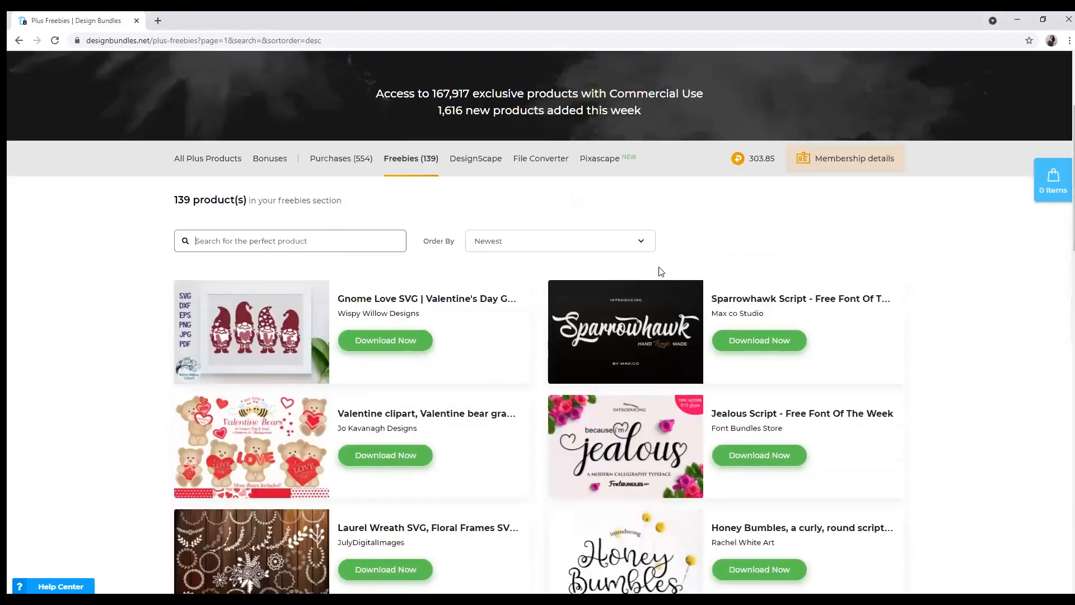
mouse_move(208, 164)
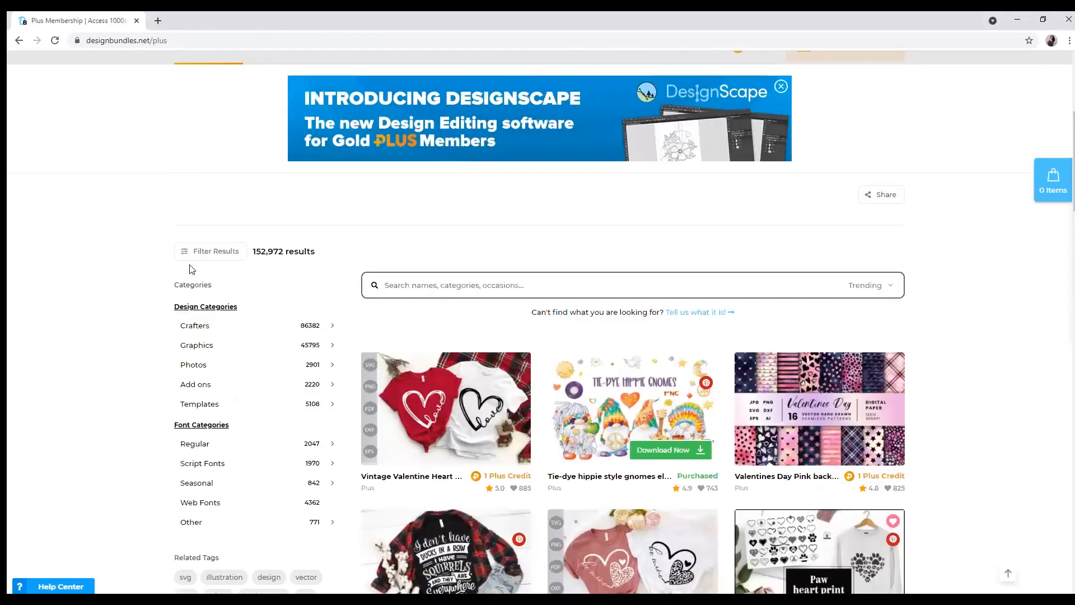
Step: Filter Plus products to Script Fonts, then Brush, and browse the 233 results to find Flamingos
scroll("down", 3)
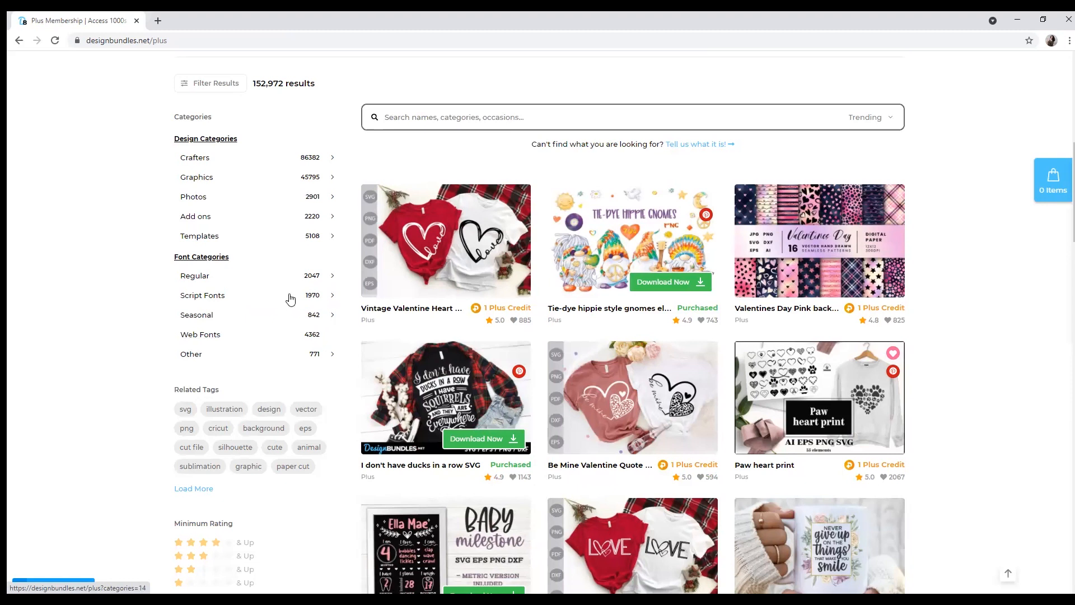
mouse_move(212, 283)
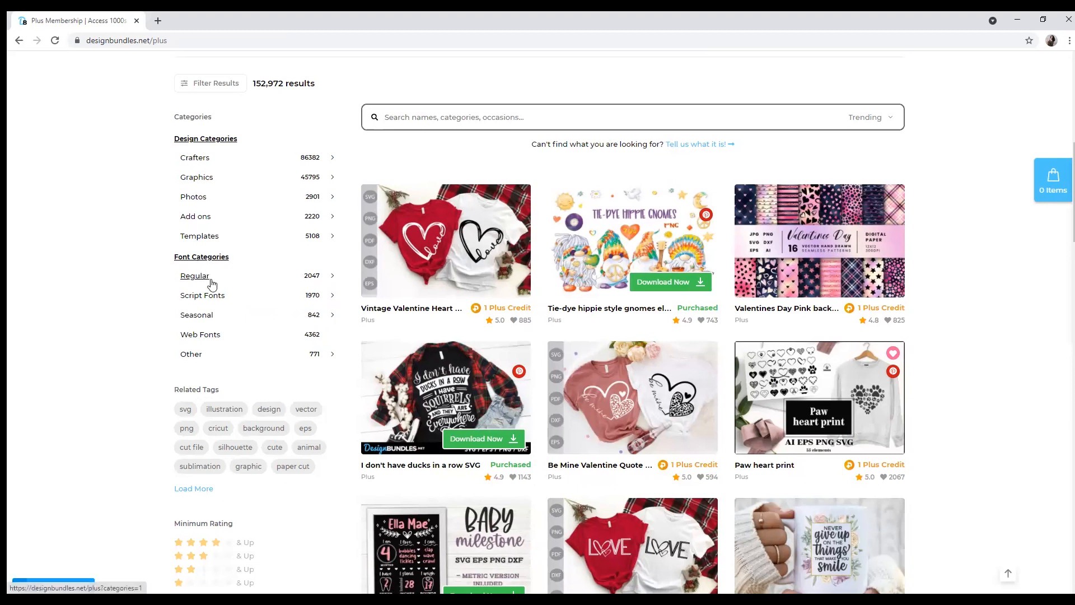
left_click(203, 295)
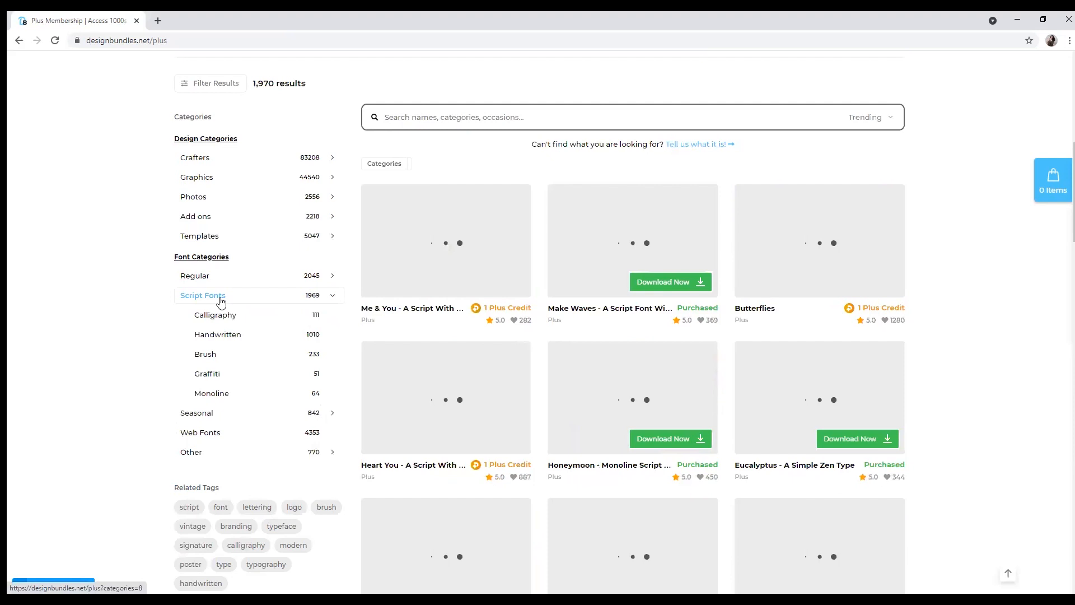
left_click(203, 295)
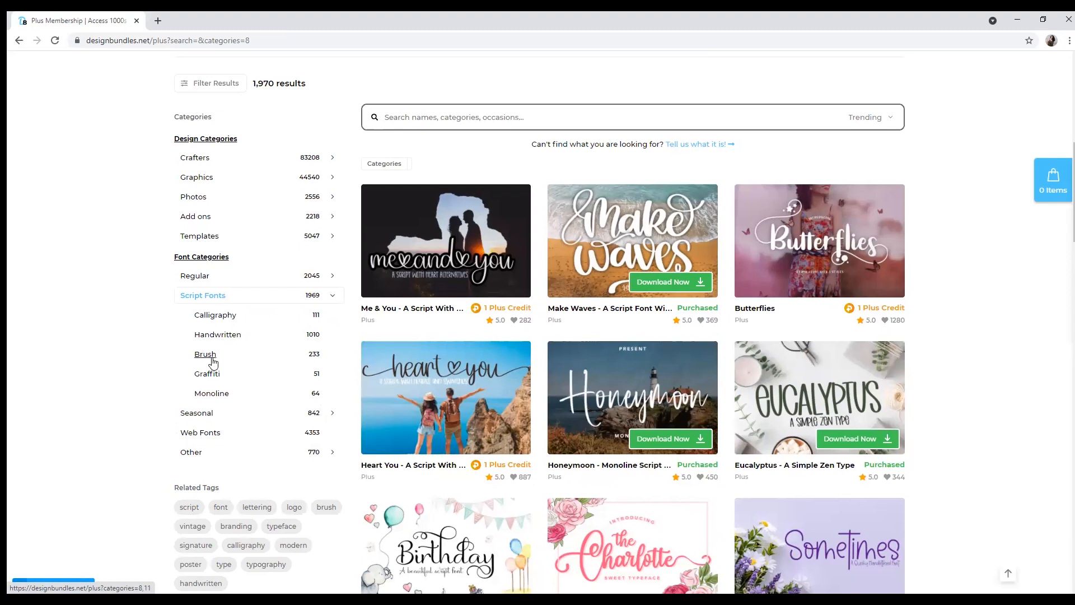
left_click(203, 354)
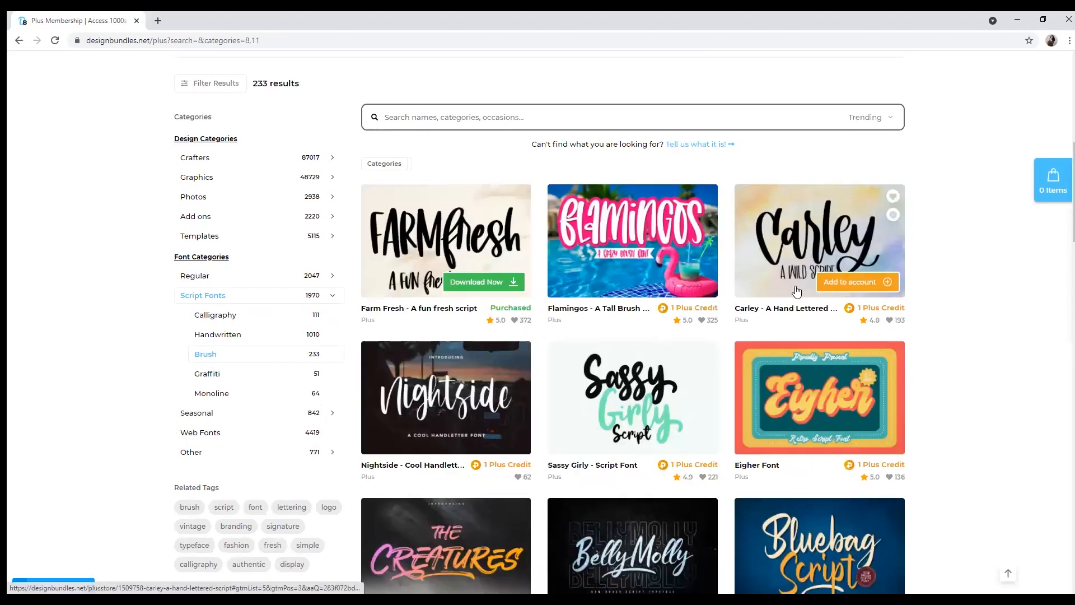
scroll("down", 3)
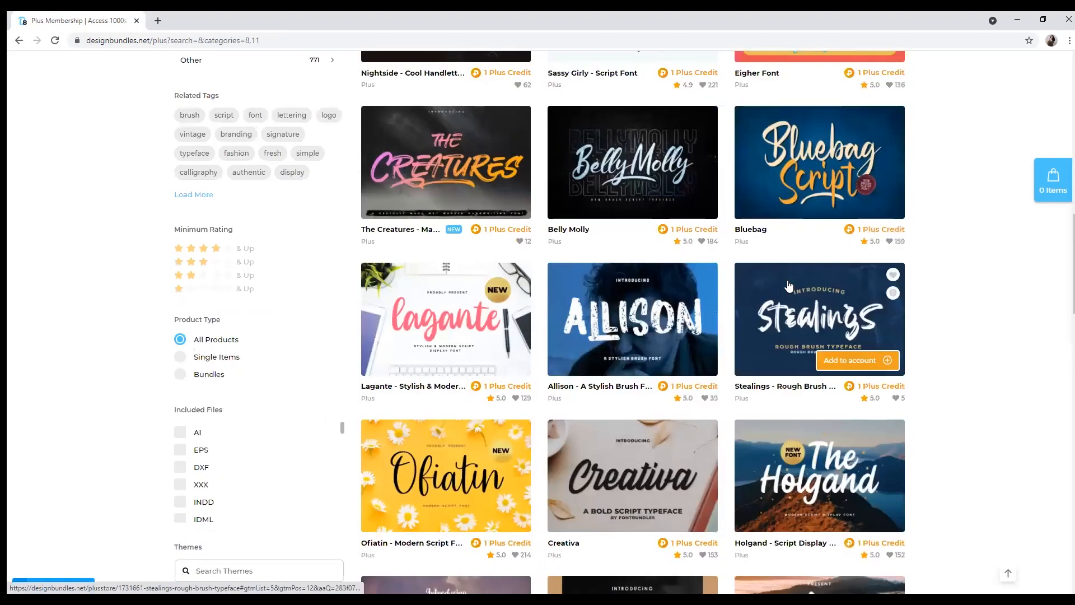
scroll("down", 3)
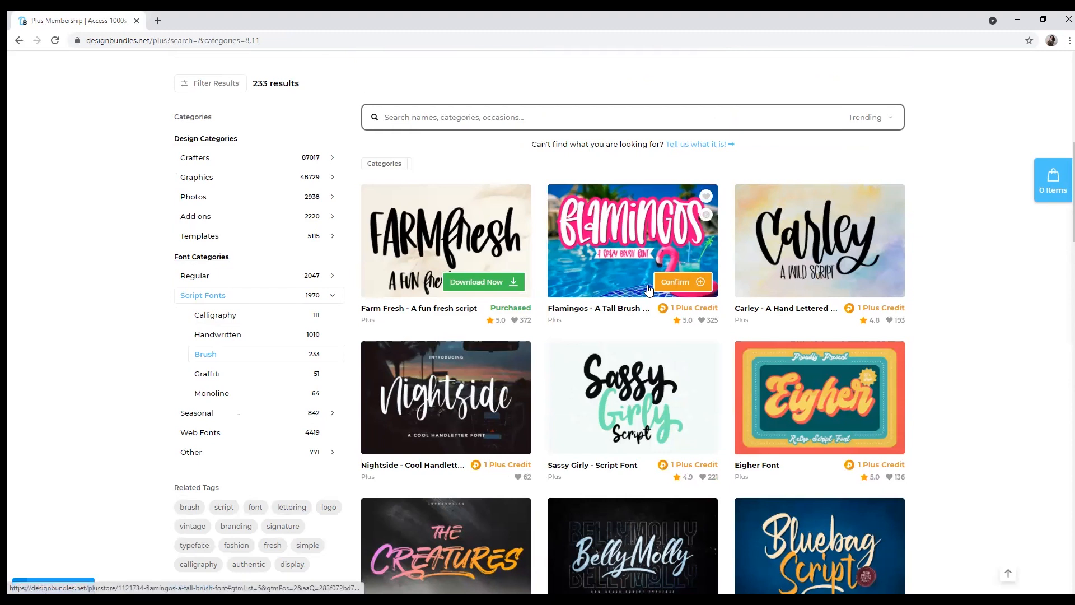
Step: Confirm adding Flamingos to the account, download FB-Flamingos.ttf and launch the downloaded file
left_click(674, 282)
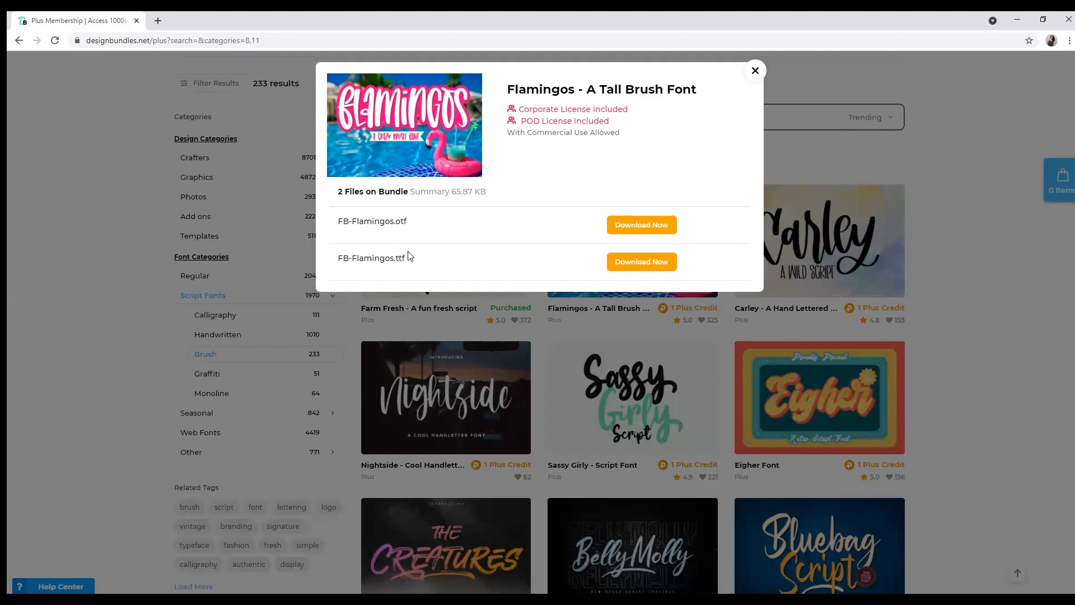
mouse_move(427, 247)
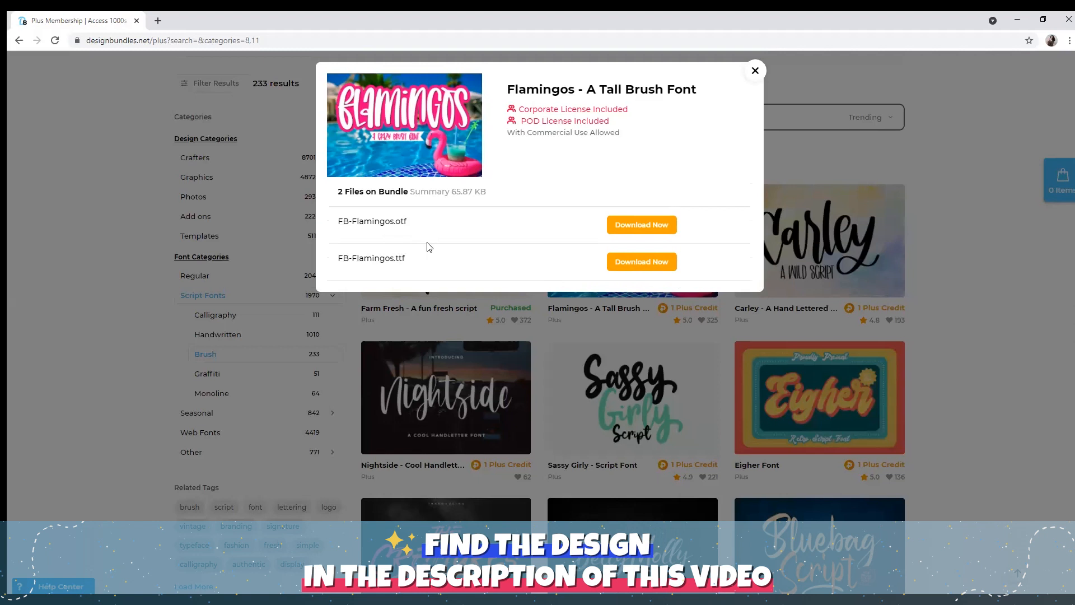
mouse_move(427, 268)
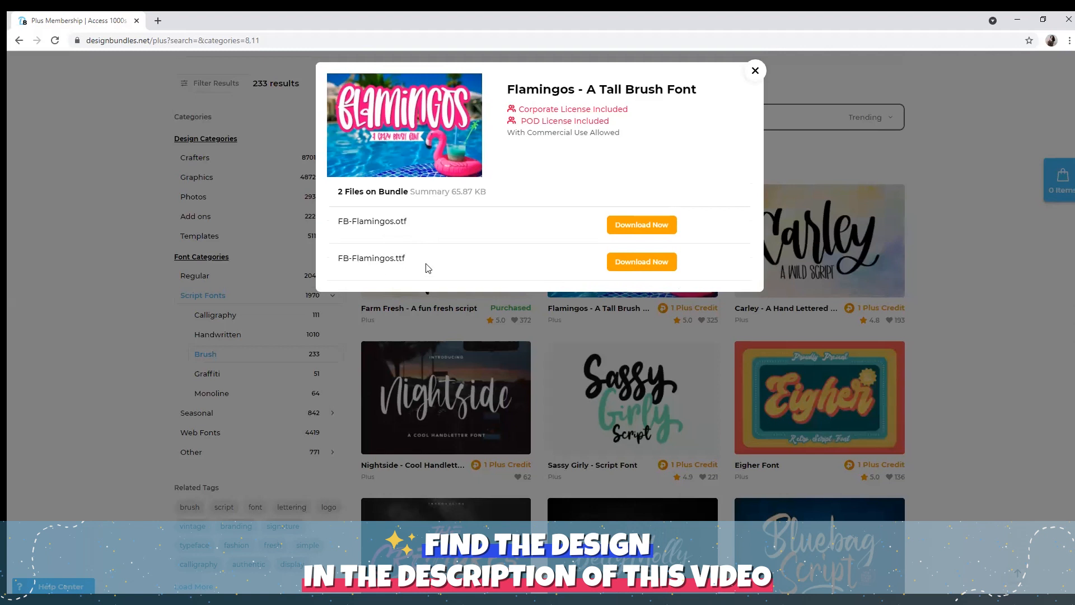
mouse_move(450, 283)
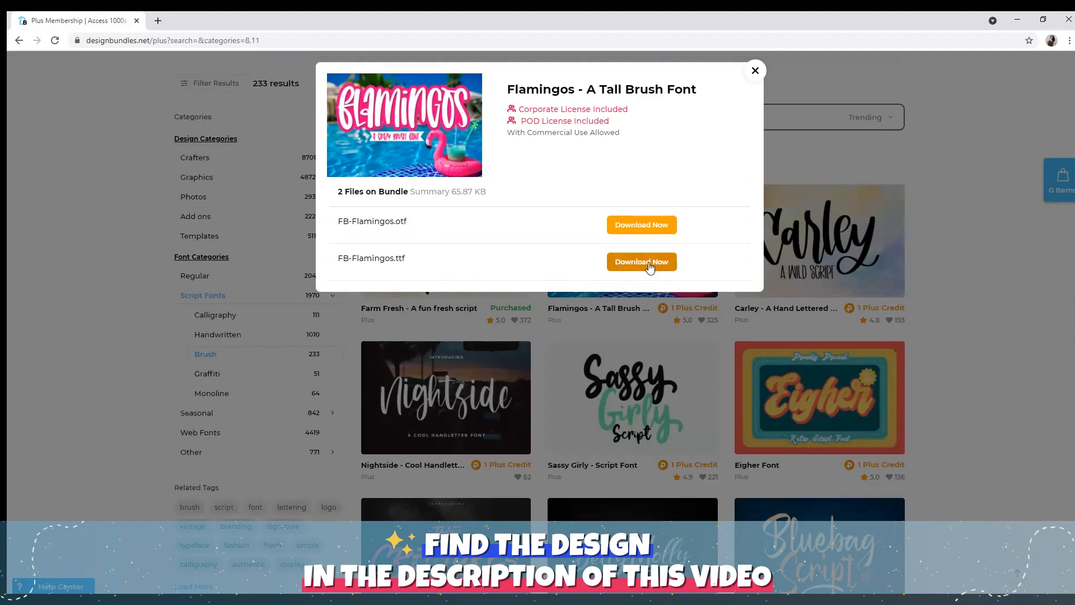
left_click(640, 261)
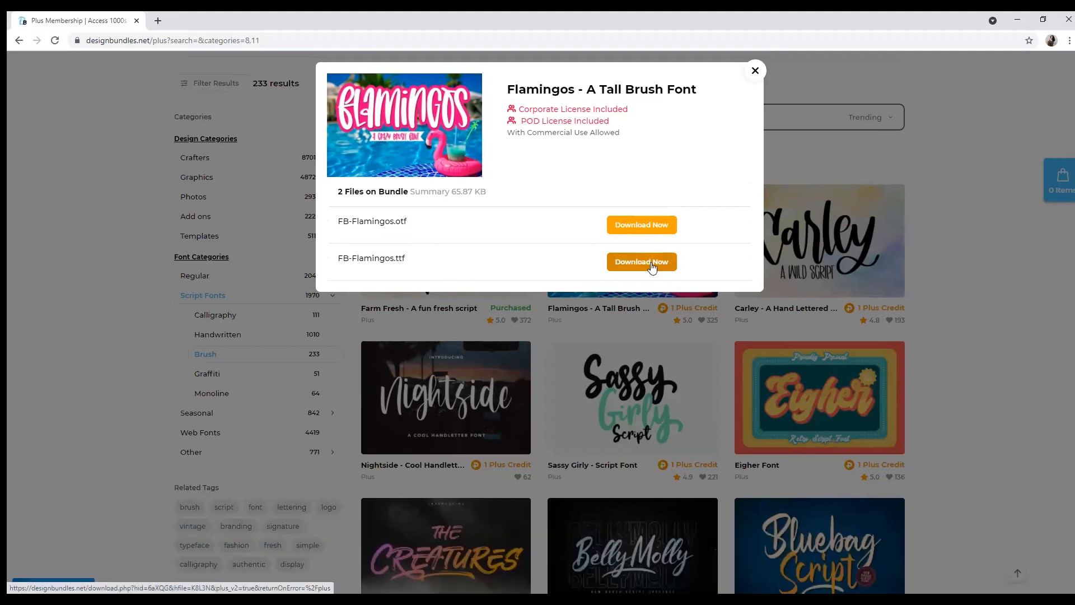
left_click(641, 261)
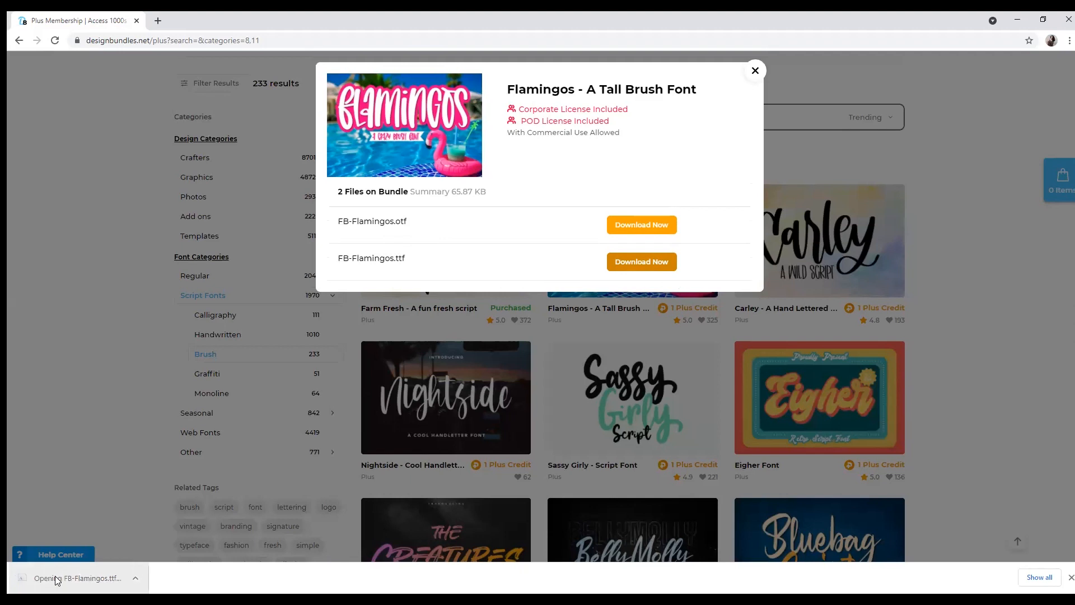
left_click(77, 578)
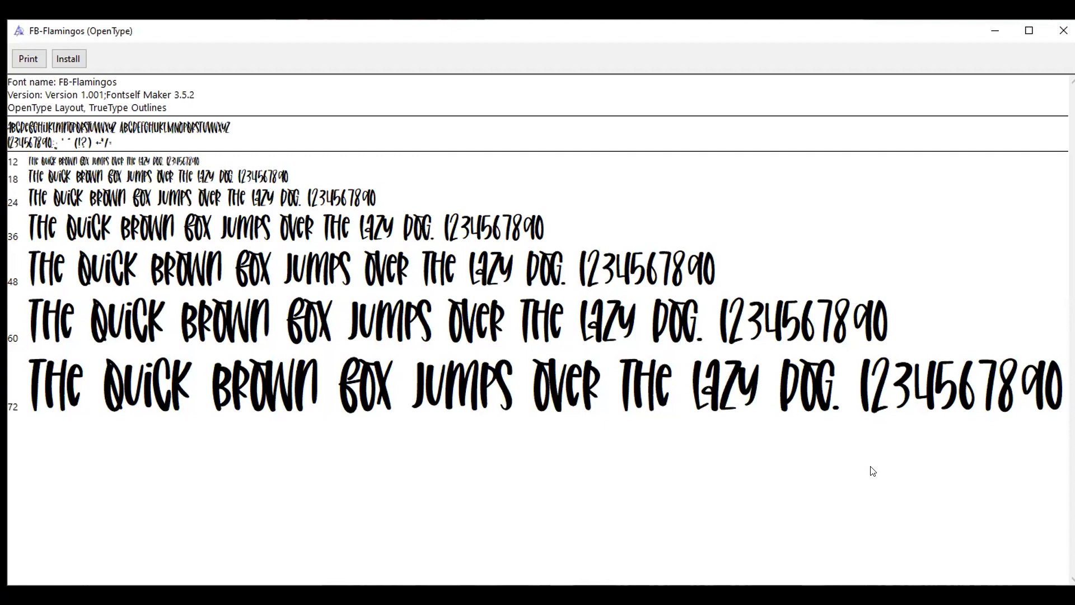
mouse_move(222, 273)
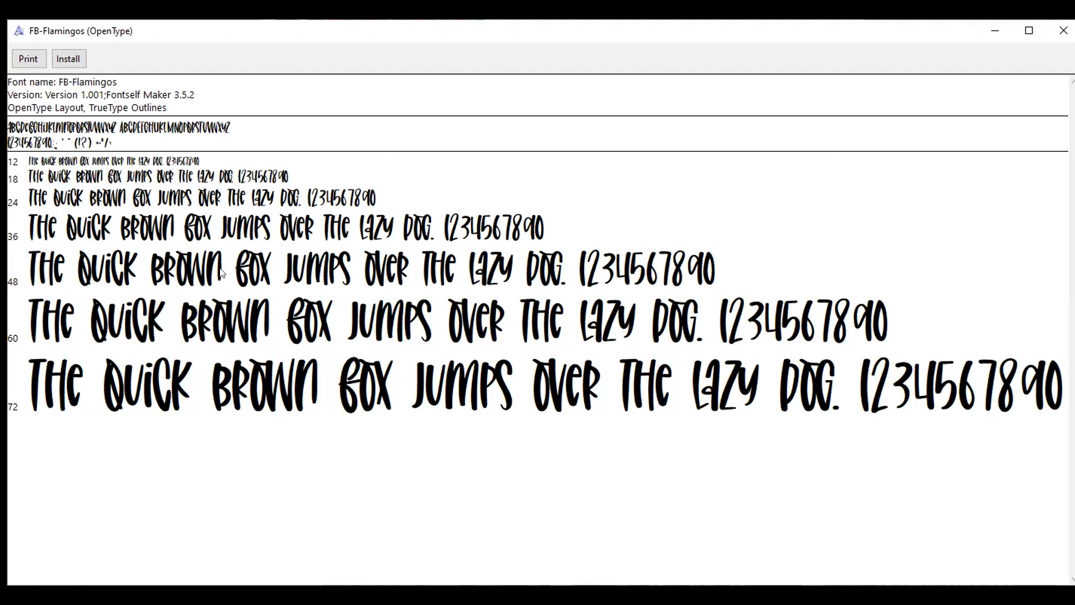
mouse_move(220, 273)
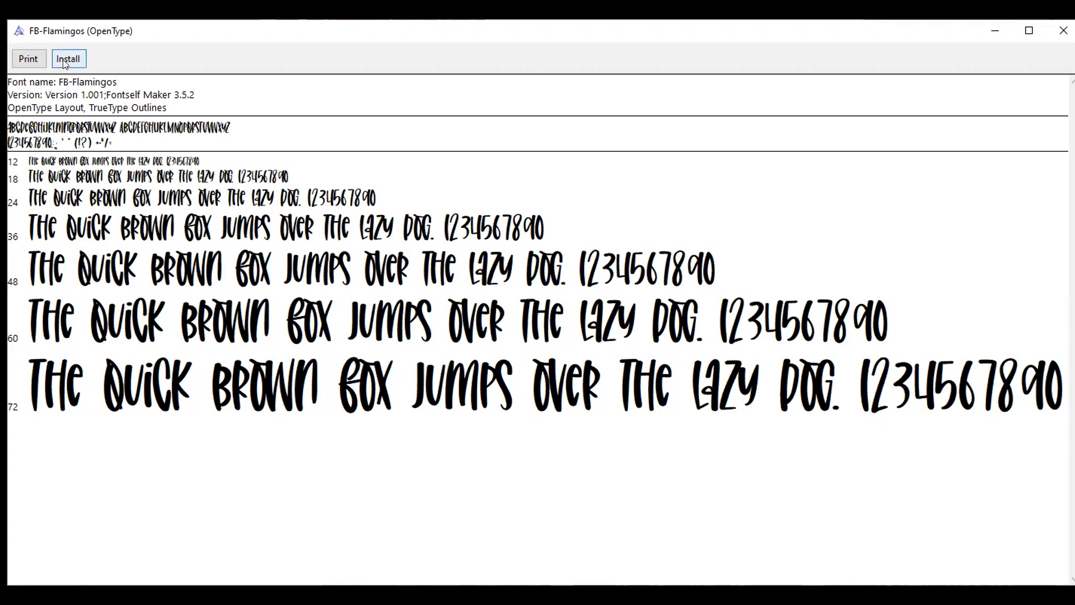
Step: Install the FB-Flamingos font from its Windows Font Viewer preview
left_click(68, 59)
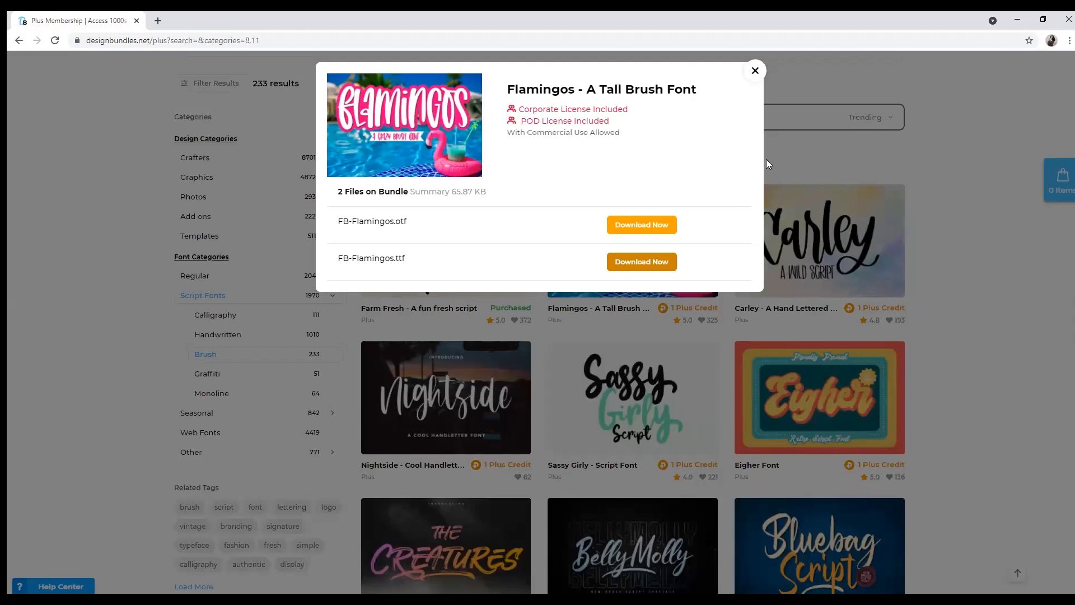
Step: Leave the Flamingos download window and request the download files for the Night Owl freebie
left_click(754, 71)
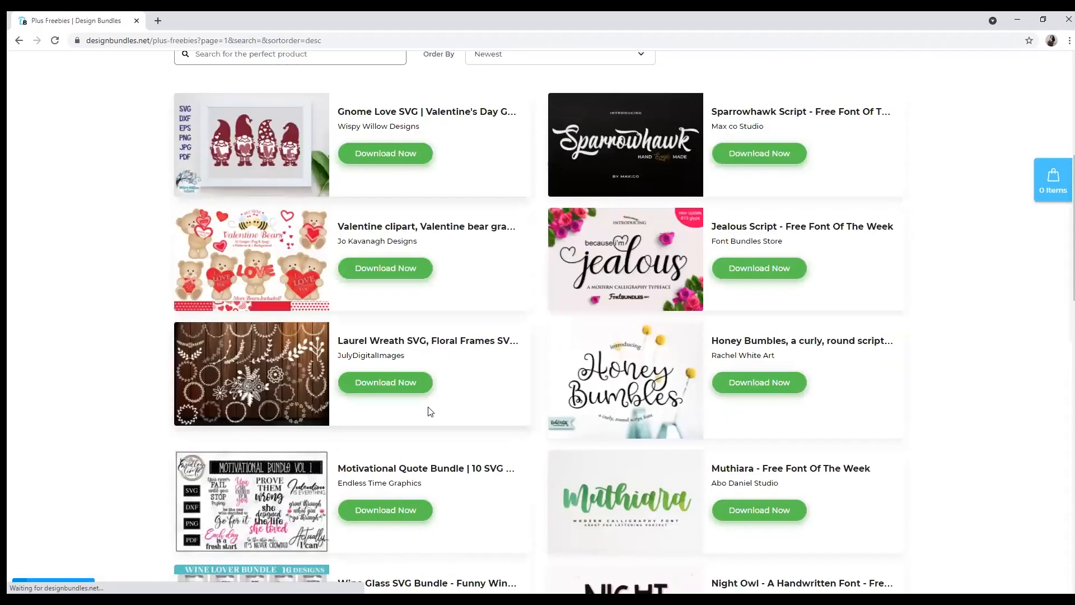
scroll("down", 3)
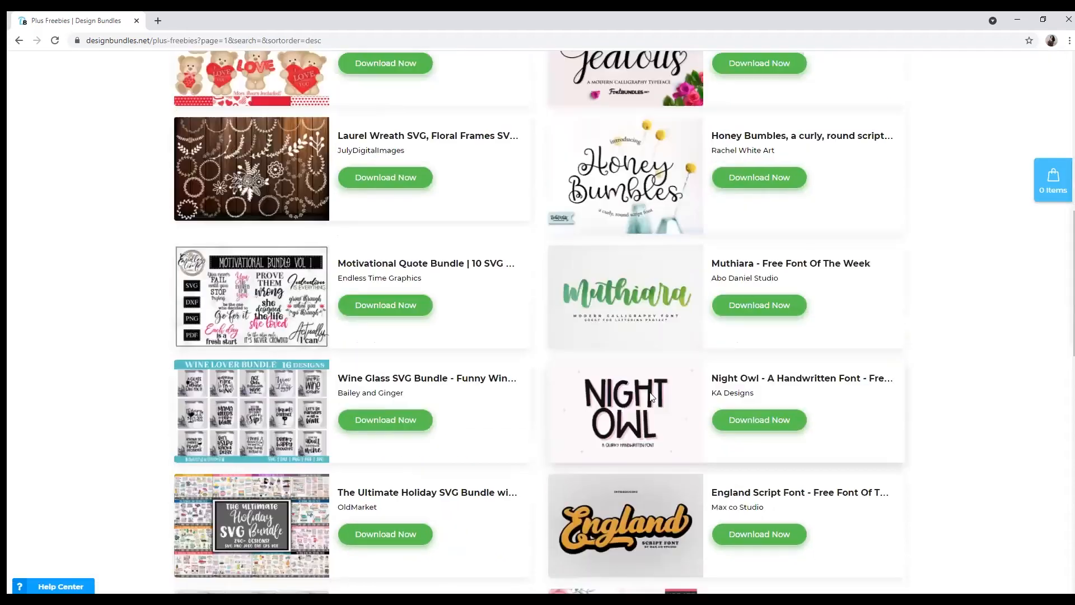
left_click(758, 420)
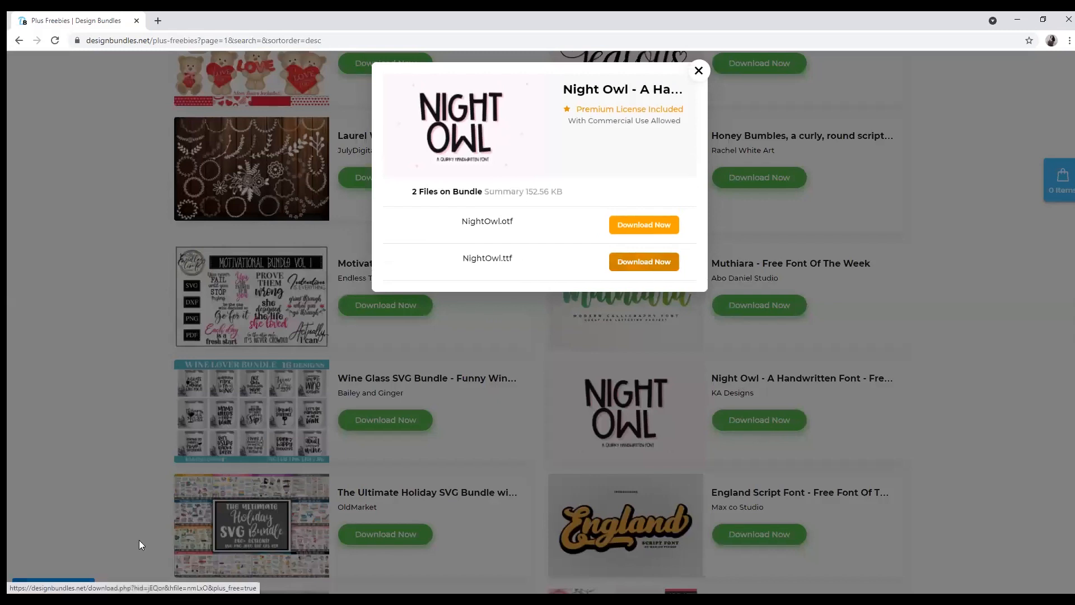
Step: Download NightOwl.ttf, launch it and install the font via Windows Font Viewer
left_click(643, 261)
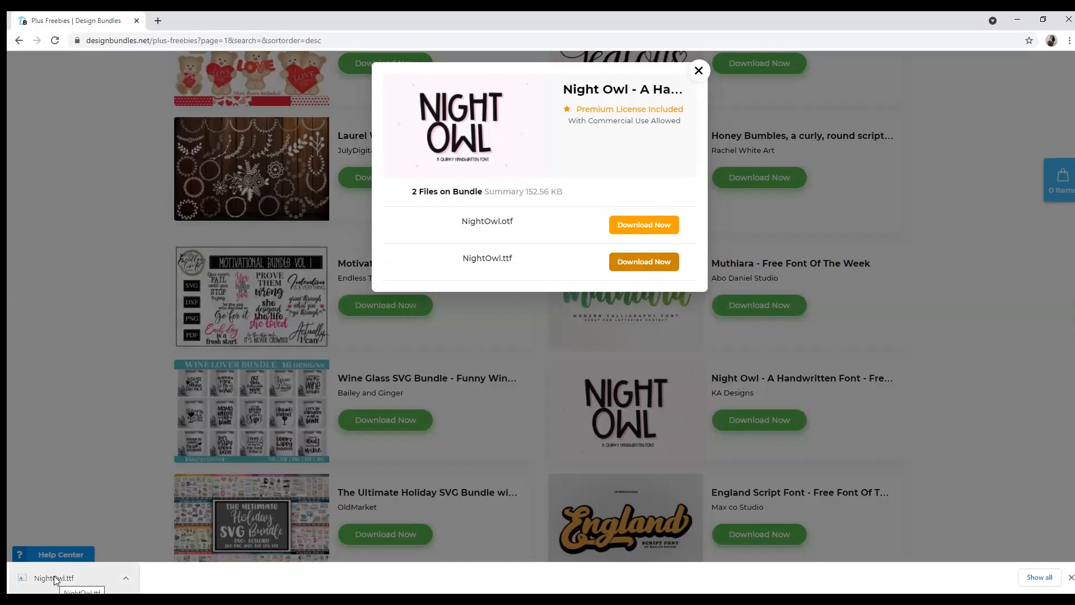
left_click(53, 578)
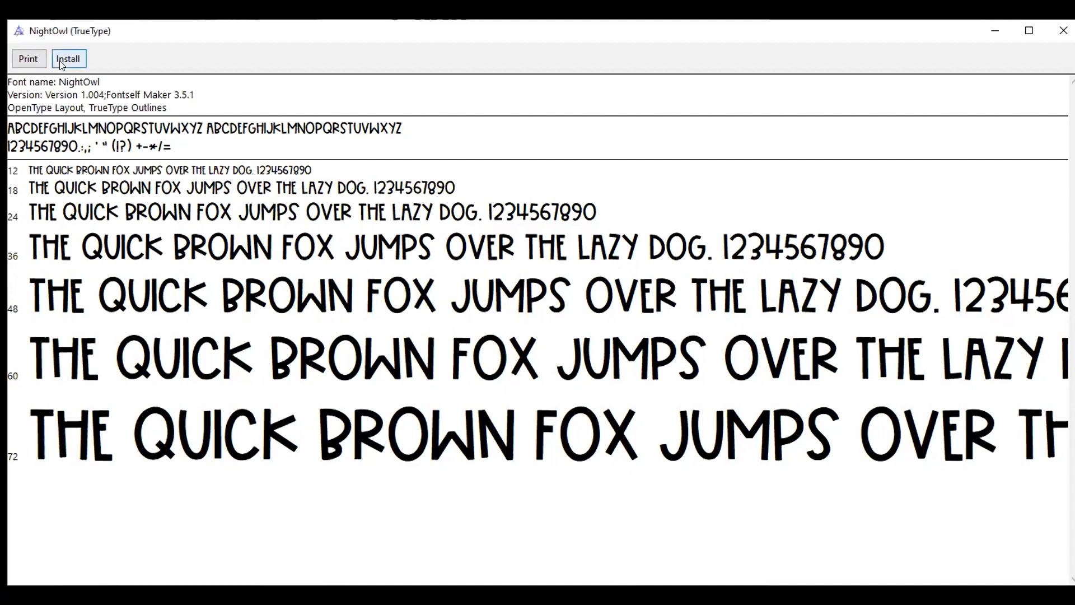
left_click(68, 59)
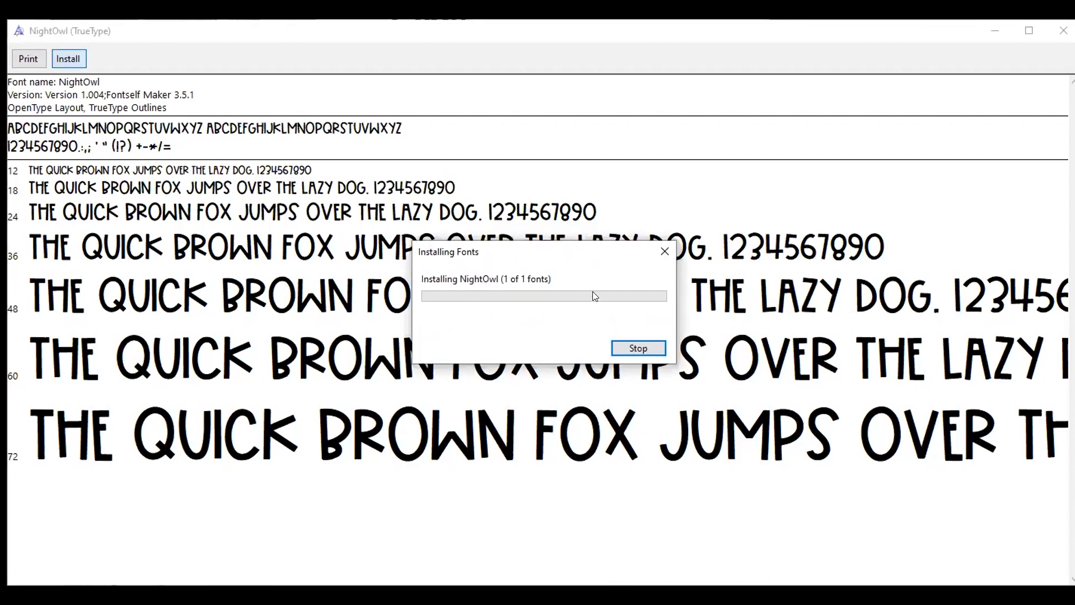